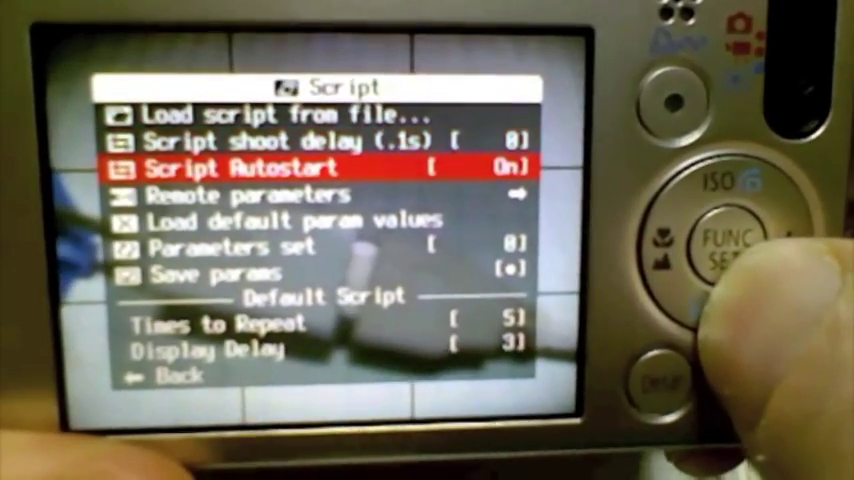
Move the Script menu highlight down from Script Autostart to Remote parameters
key("Down")
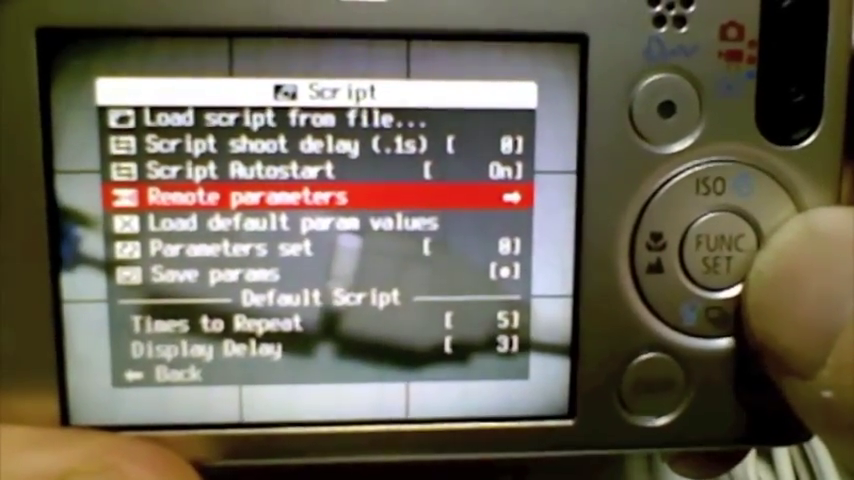